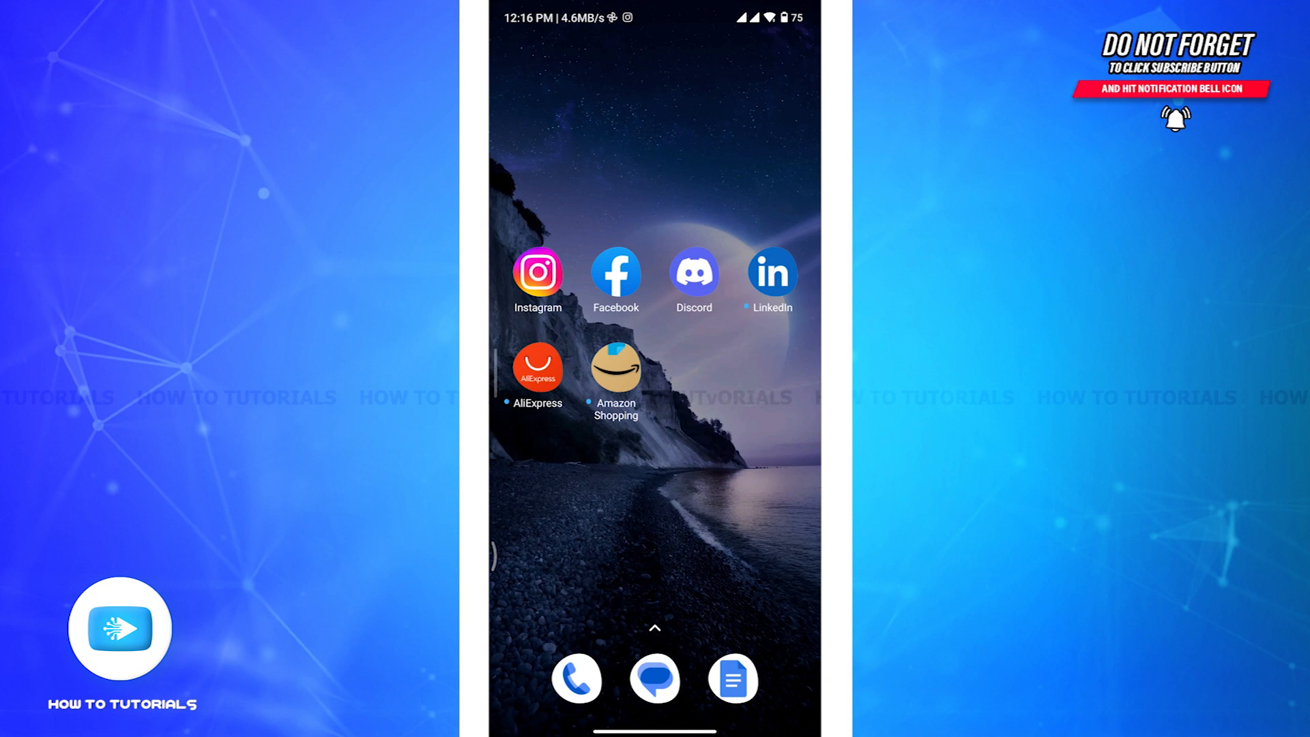
# Launch Instagram from the Android home screen to show its home feed.
pyautogui.click(538, 271)
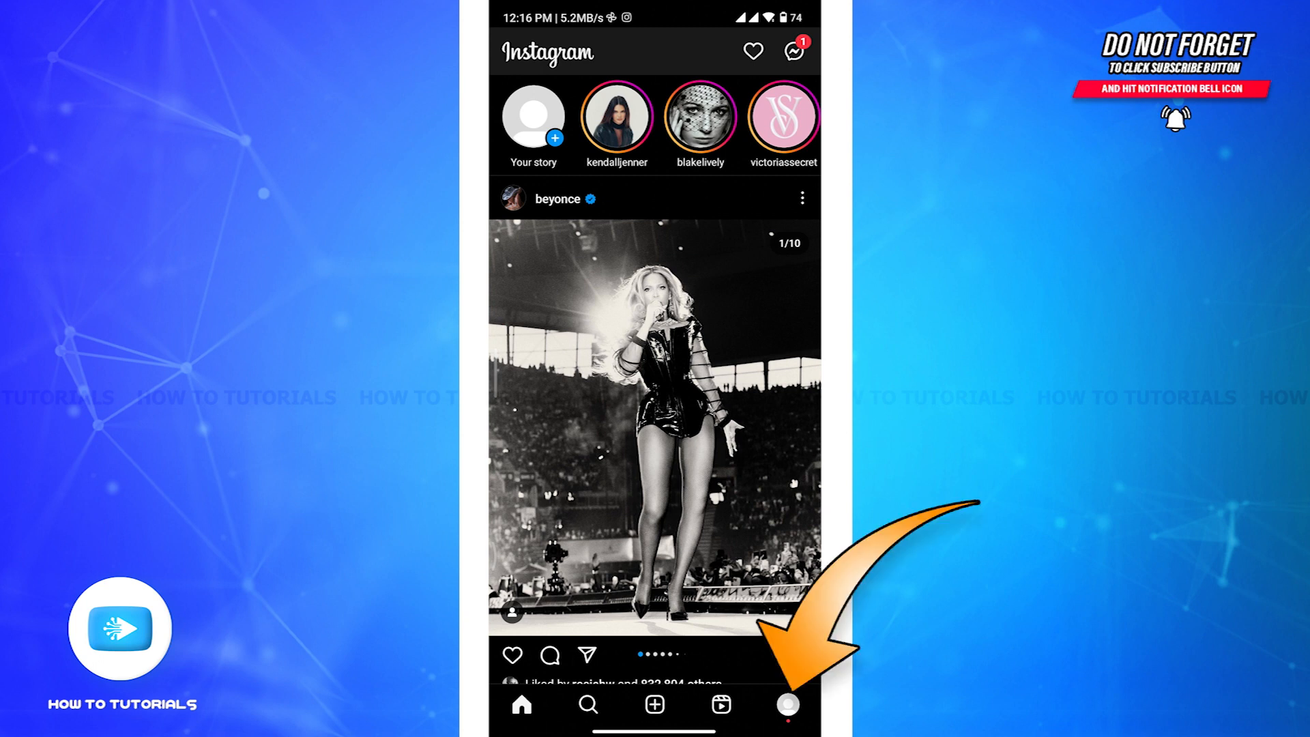
# Open your Instagram profile and its hamburger menu of account options.
pyautogui.click(785, 704)
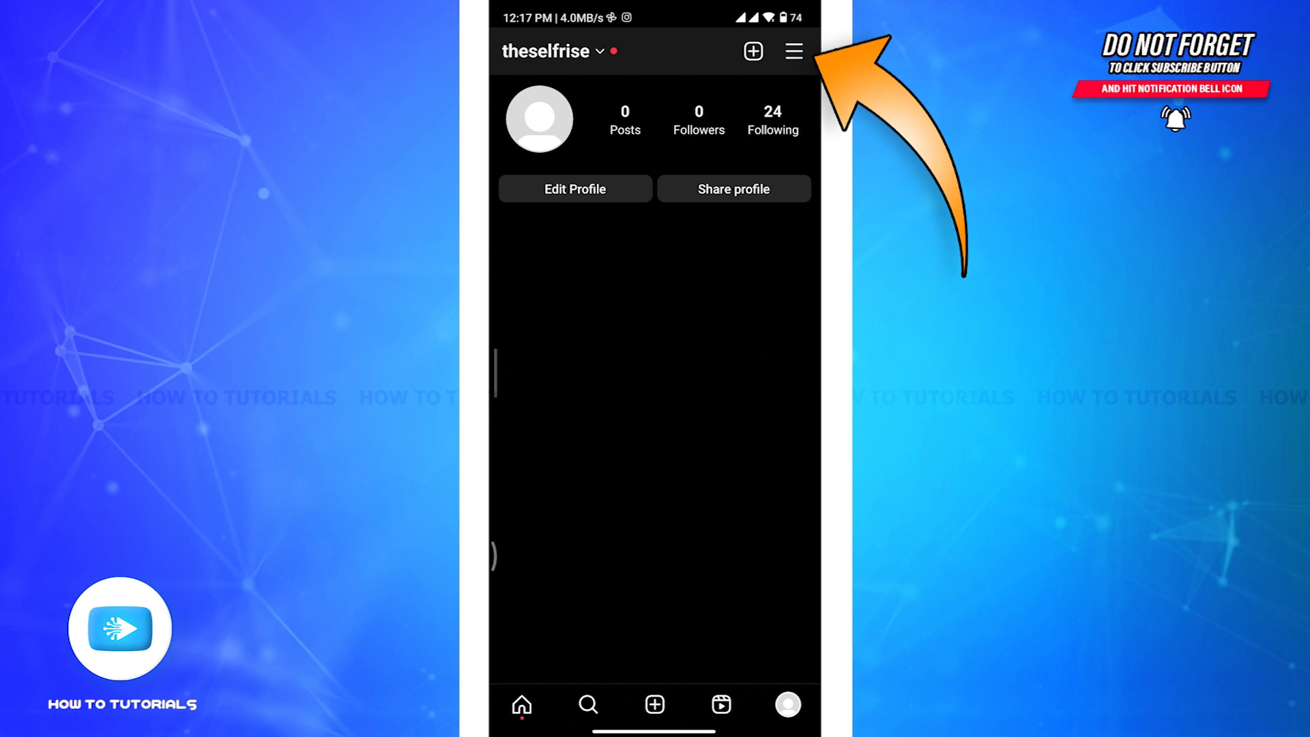
pyautogui.click(793, 51)
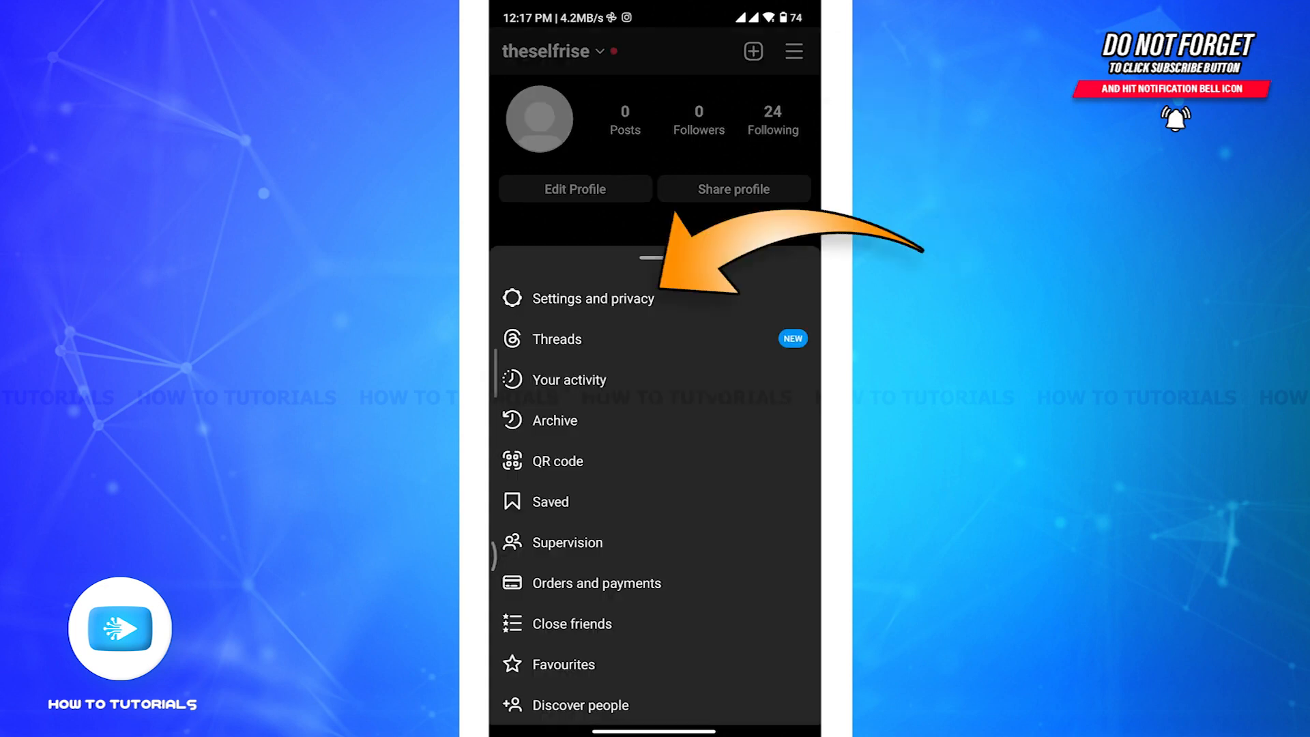
# Open Notifications settings from Settings and privacy.
pyautogui.click(597, 299)
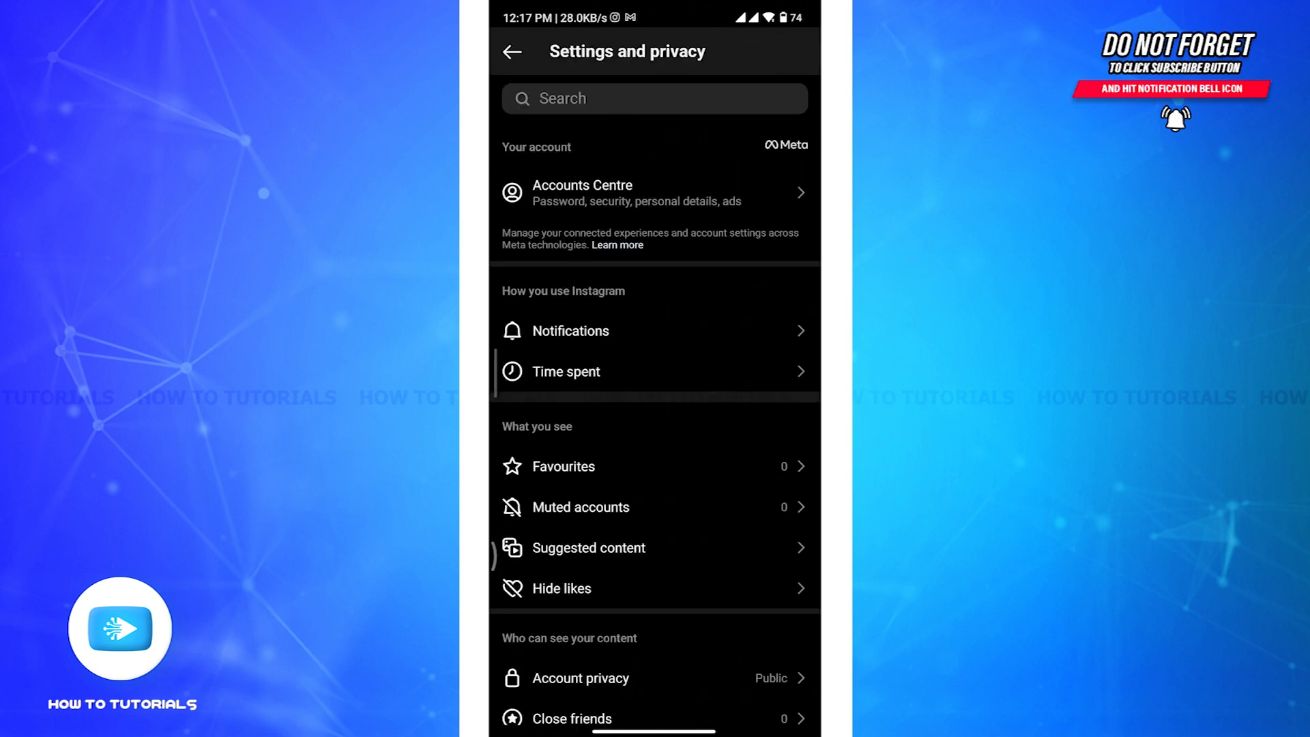
pyautogui.click(571, 331)
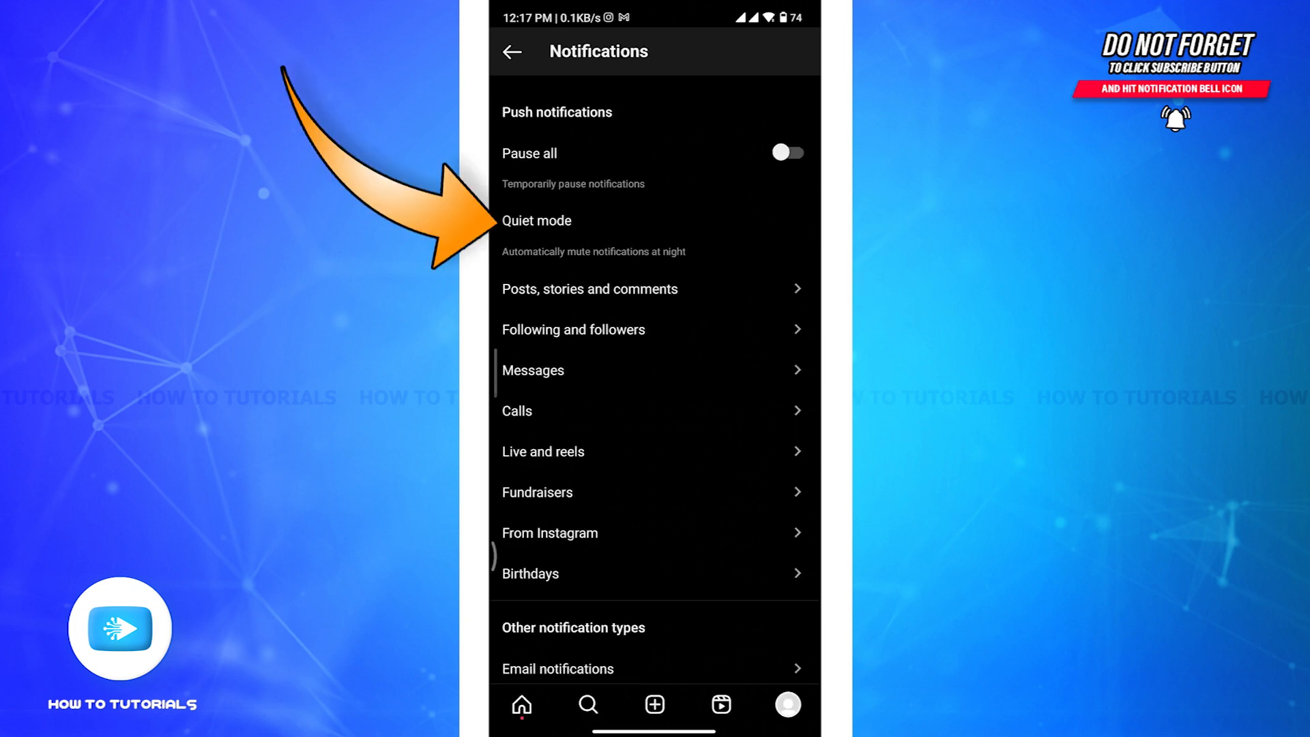
# Turn Quiet mode off entirely, not skip, and dismiss the confirmation message.
pyautogui.click(536, 220)
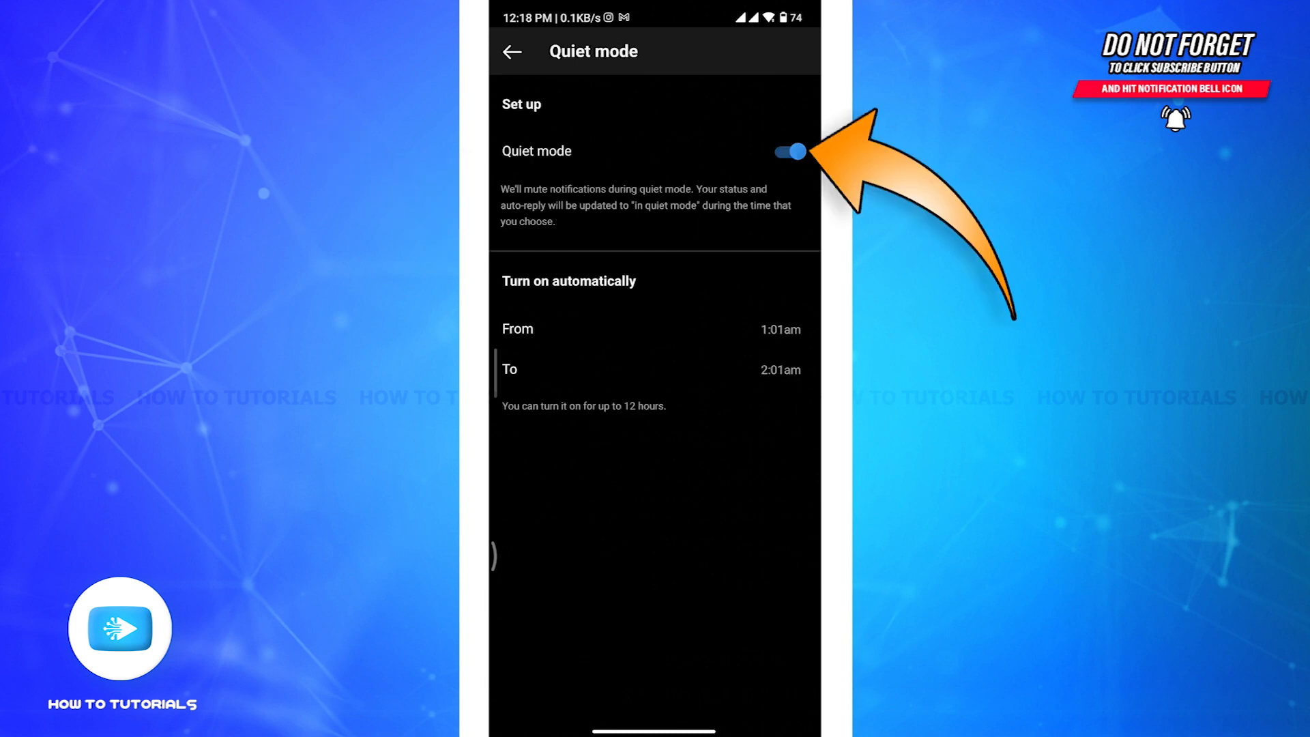
pyautogui.click(786, 151)
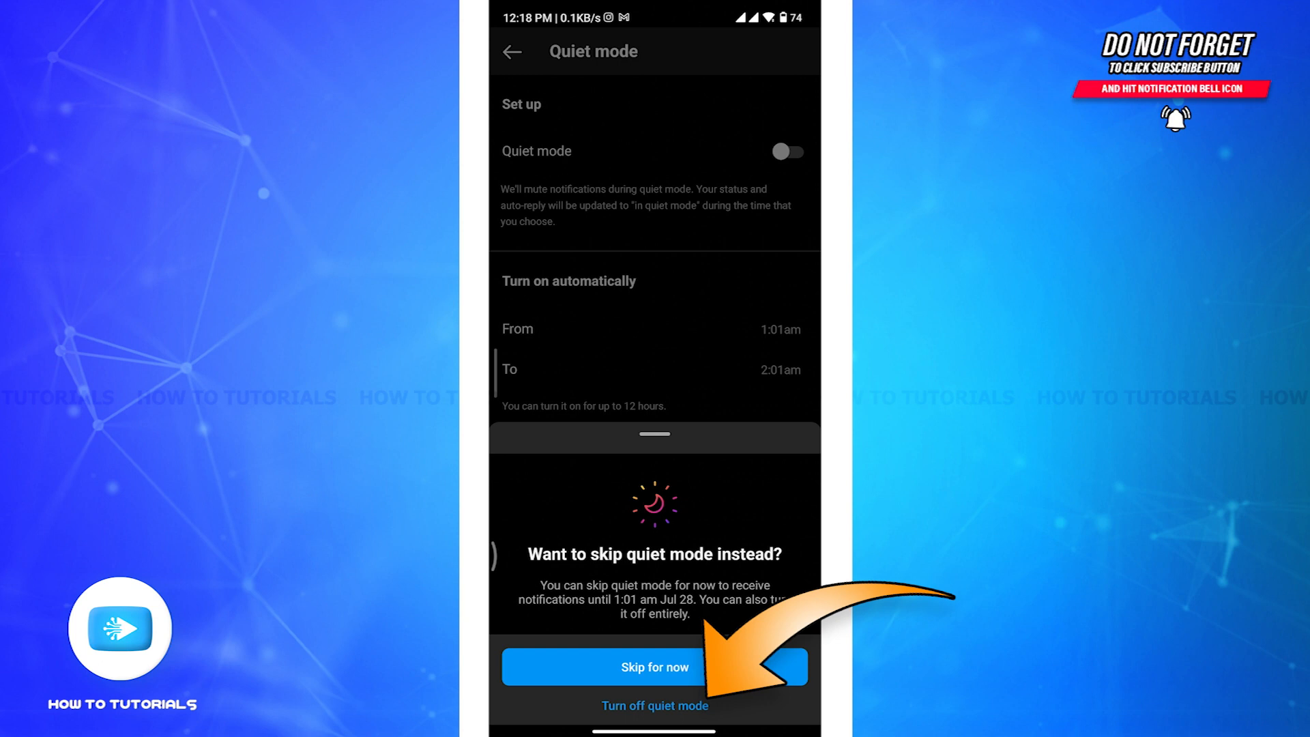
pyautogui.click(655, 705)
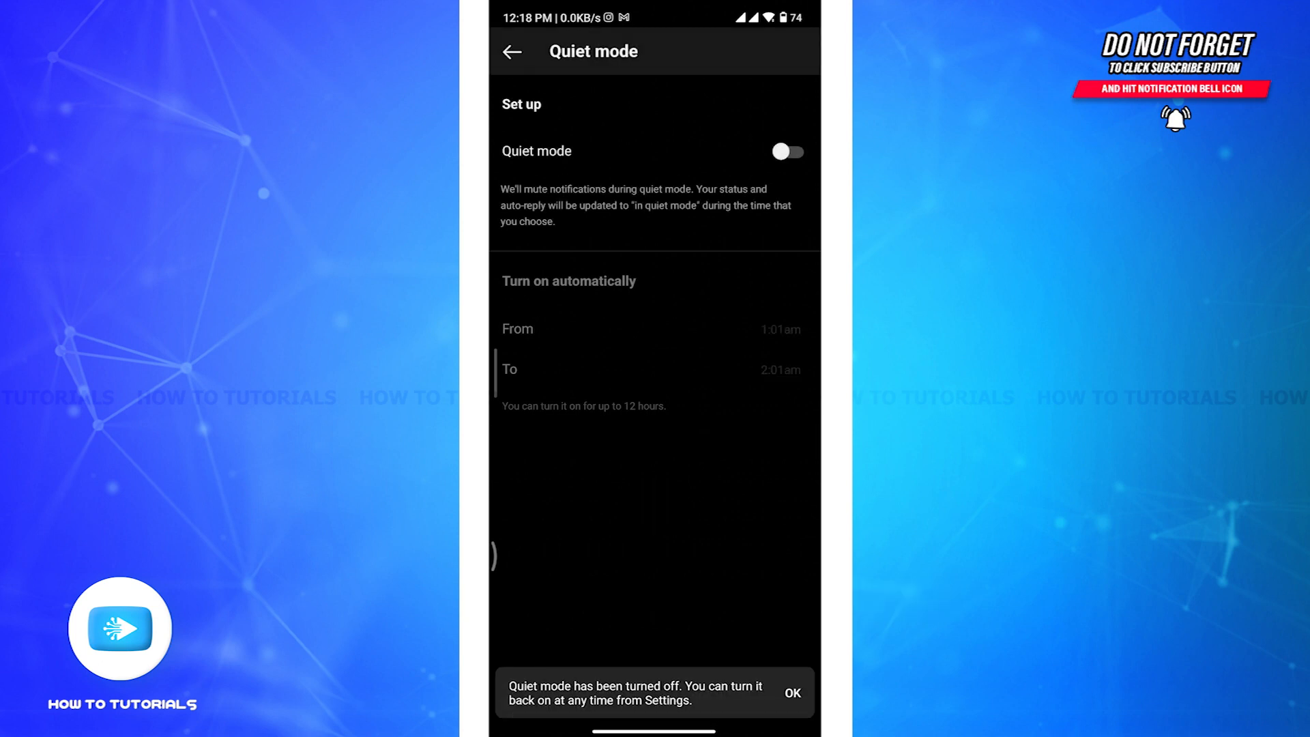
pyautogui.click(790, 694)
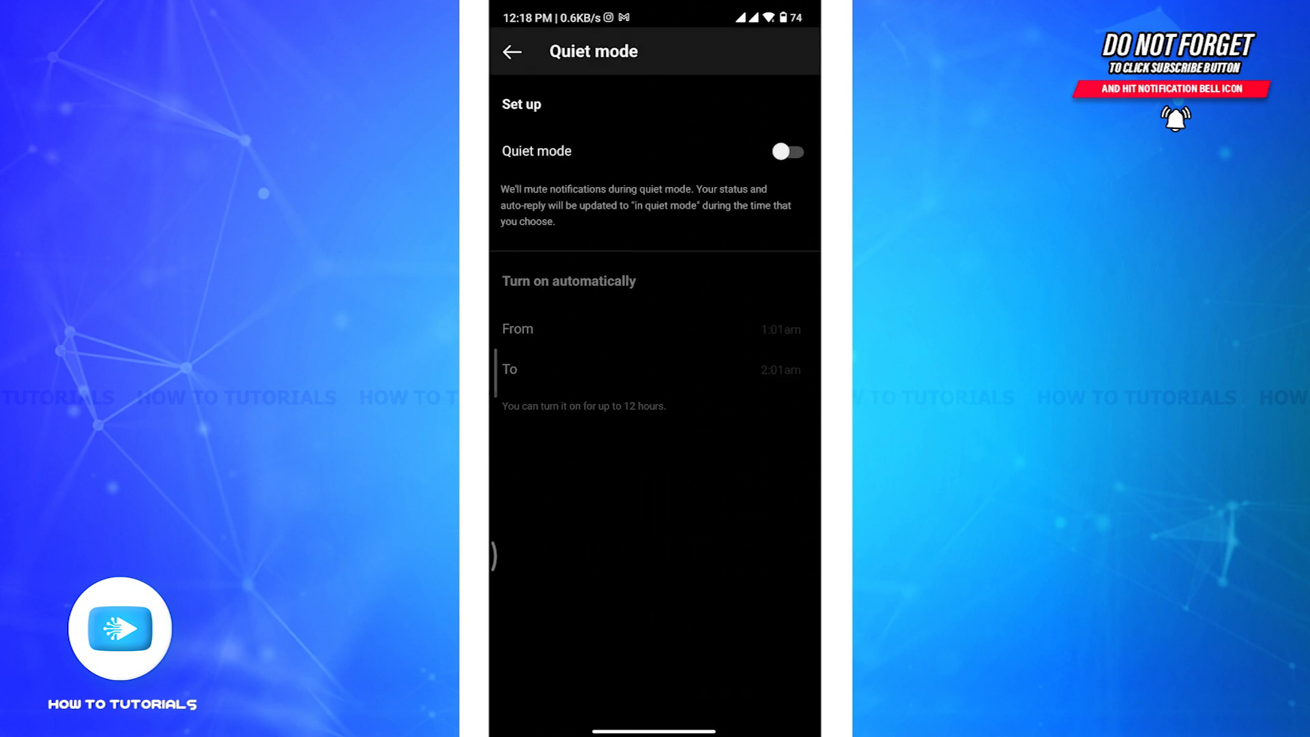